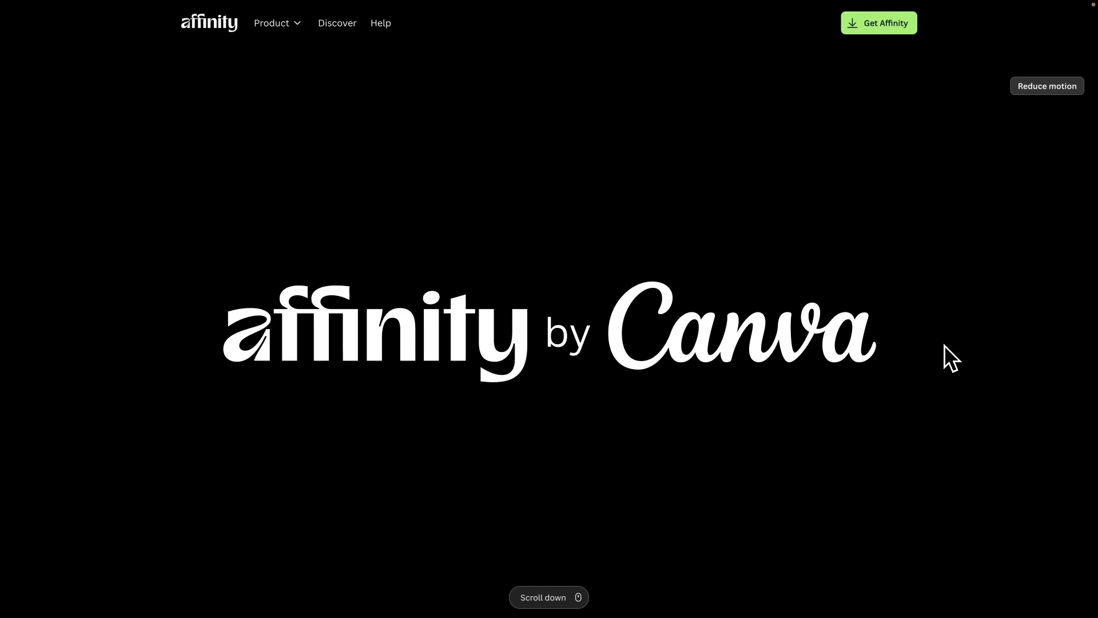
Step: Scroll the Affinity homepage past the logo intro to the artwork collage and Vector, Pixel, Layout showcase
scroll("down", 3)
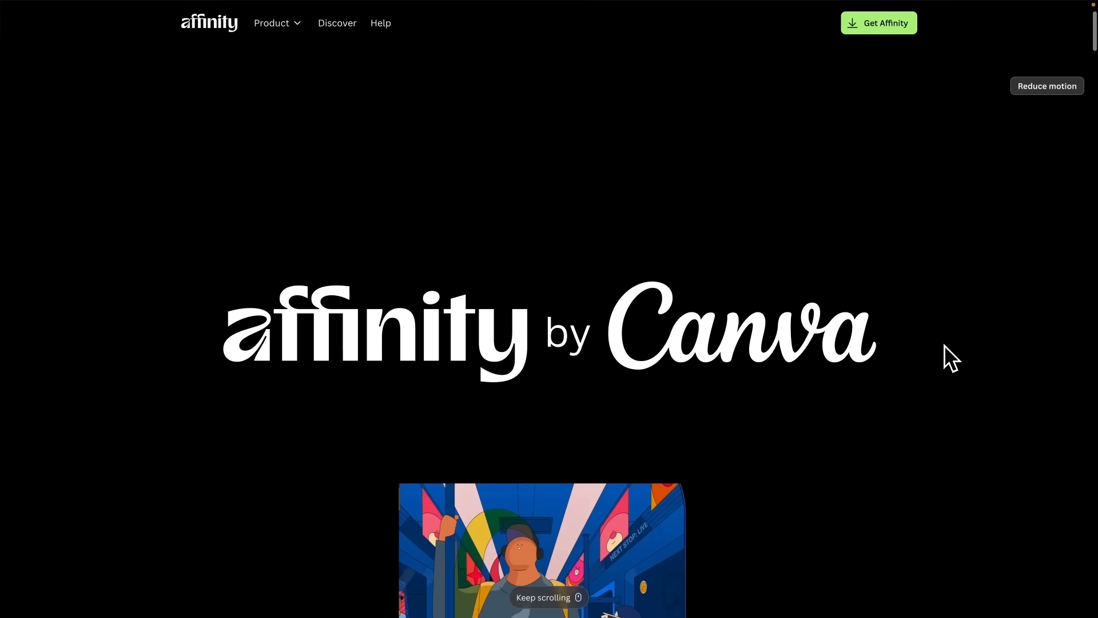
scroll("up", 3)
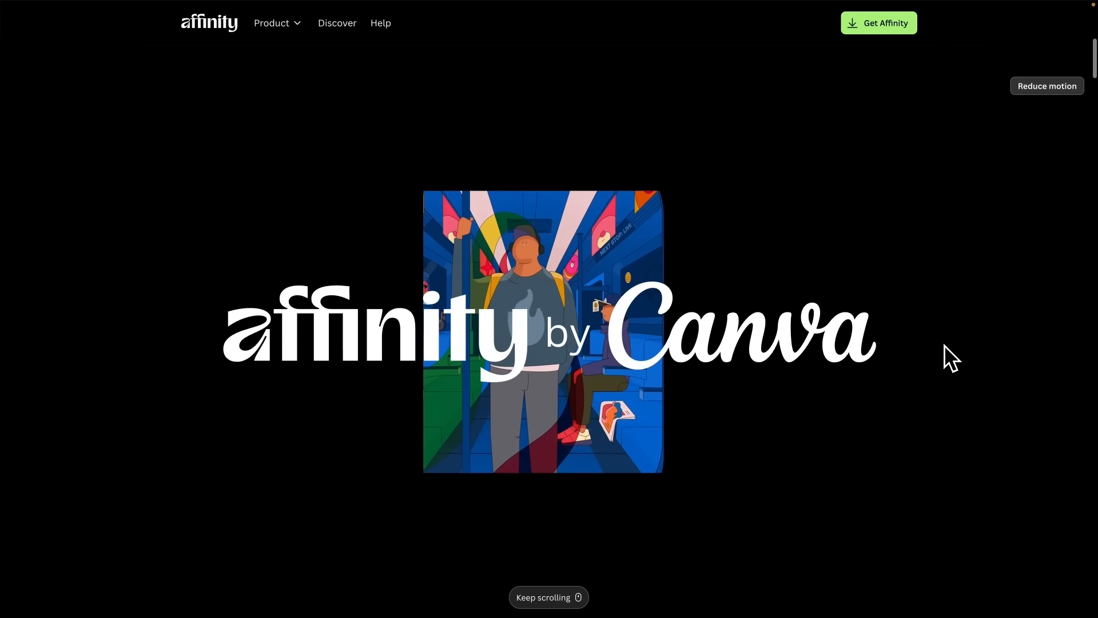
scroll("down", 3)
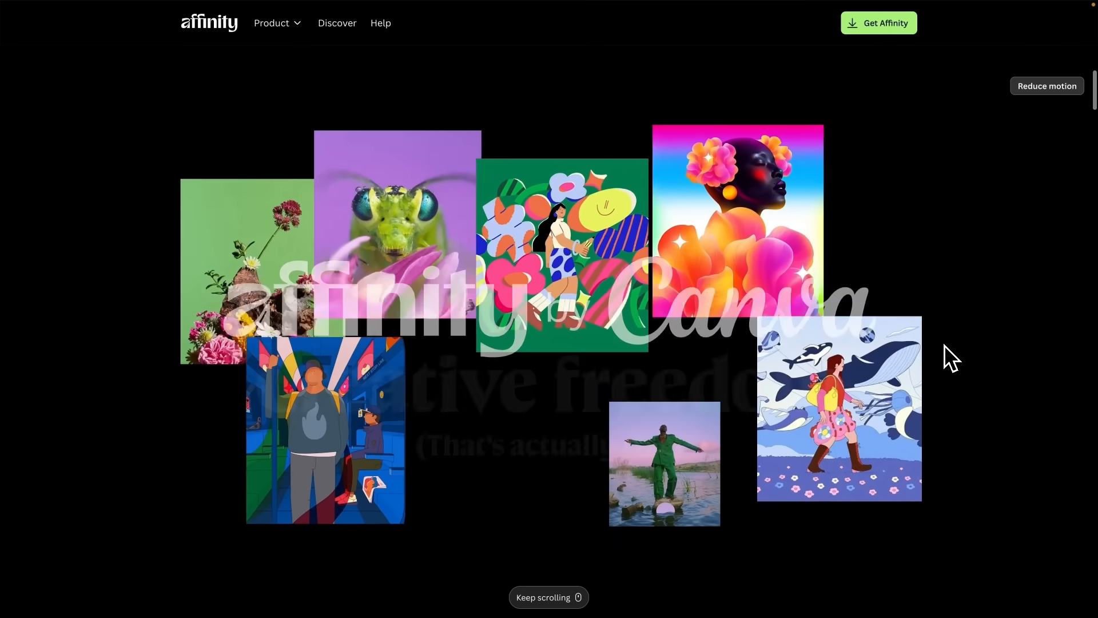
scroll("down", 3)
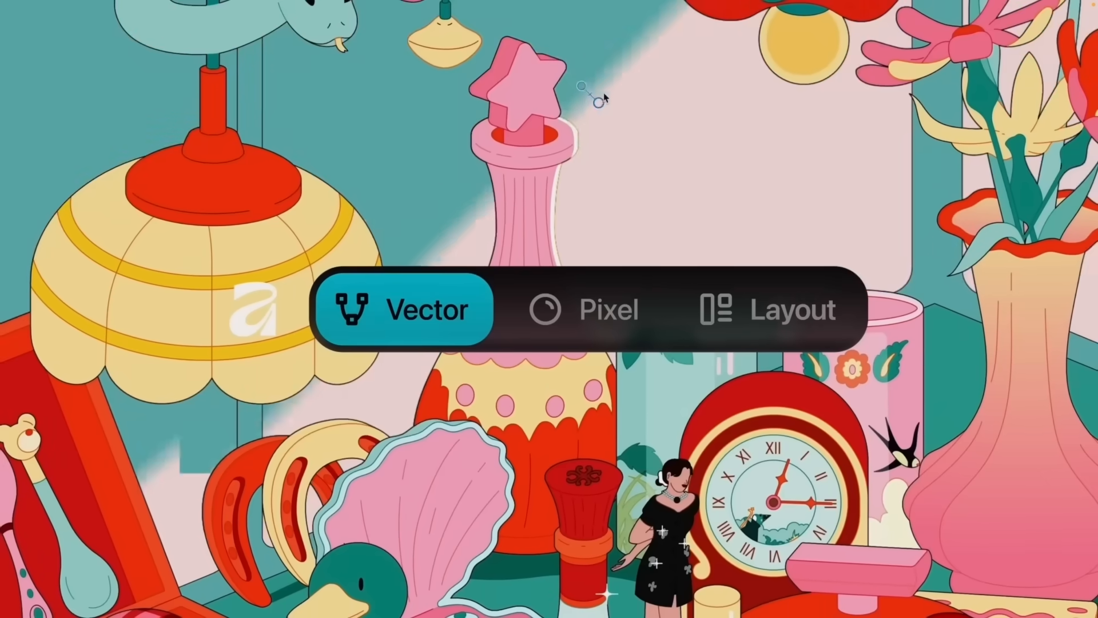
Step: Move past the macOS/Windows download cards and iPad banner to the FAQs
left_click(606, 310)
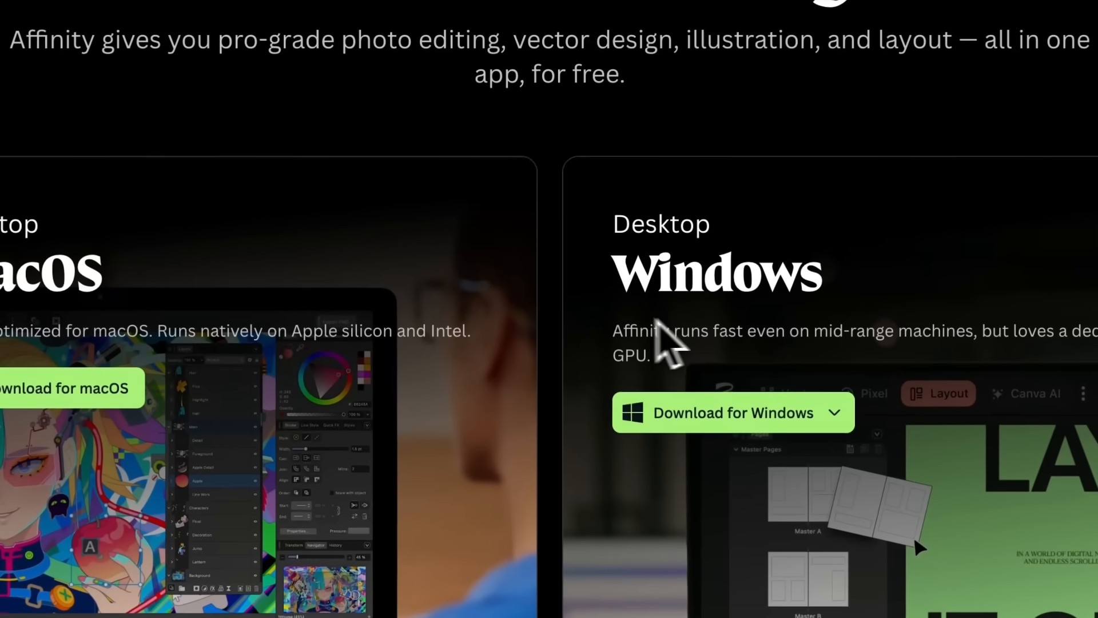
scroll("down", 3)
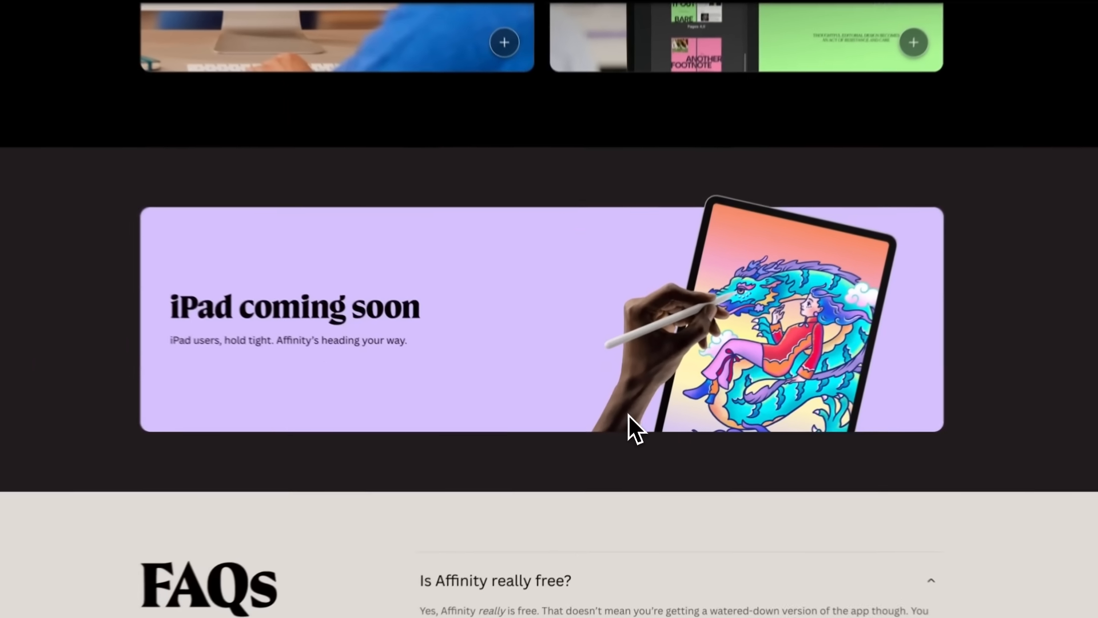
scroll("up", 3)
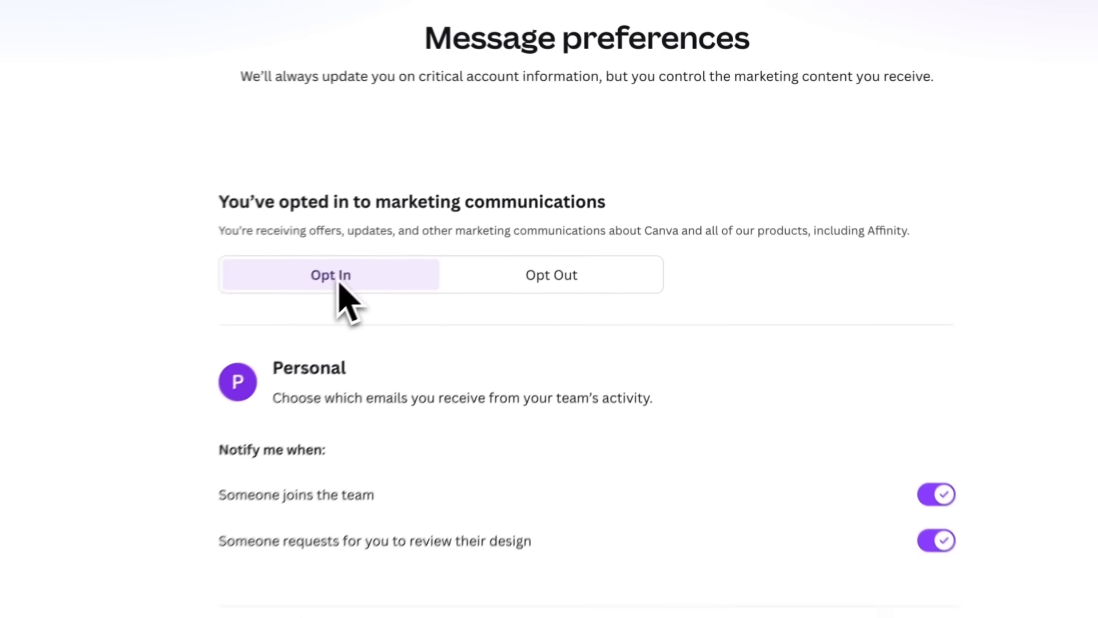
Step: Opt out of Canva marketing communications and switch off AI learning from general usage in Personal privacy
left_click(551, 274)
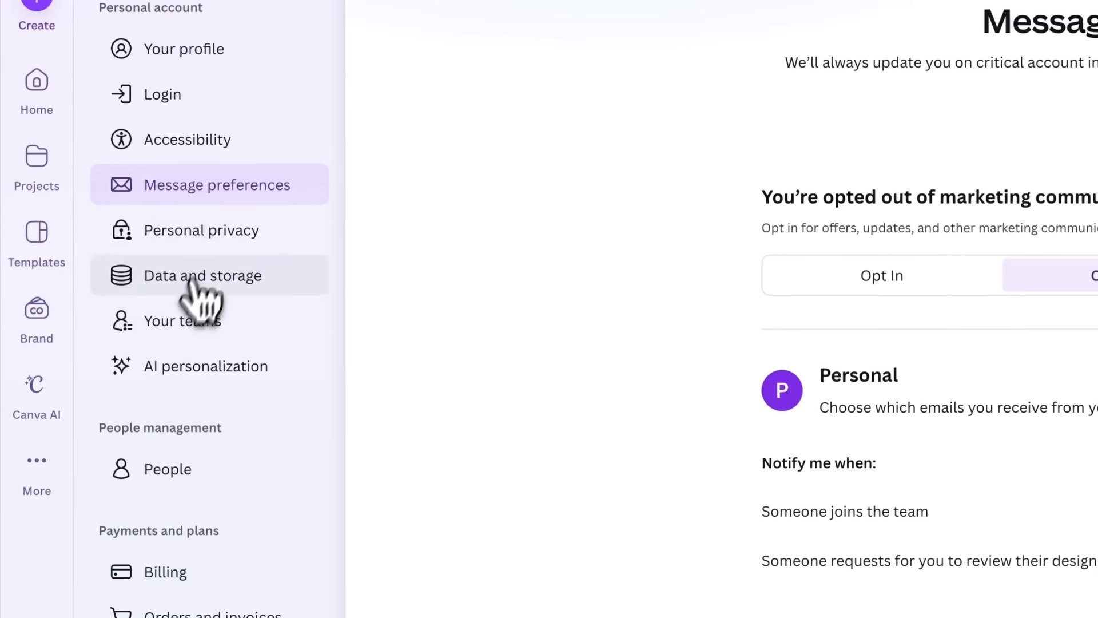
left_click(201, 229)
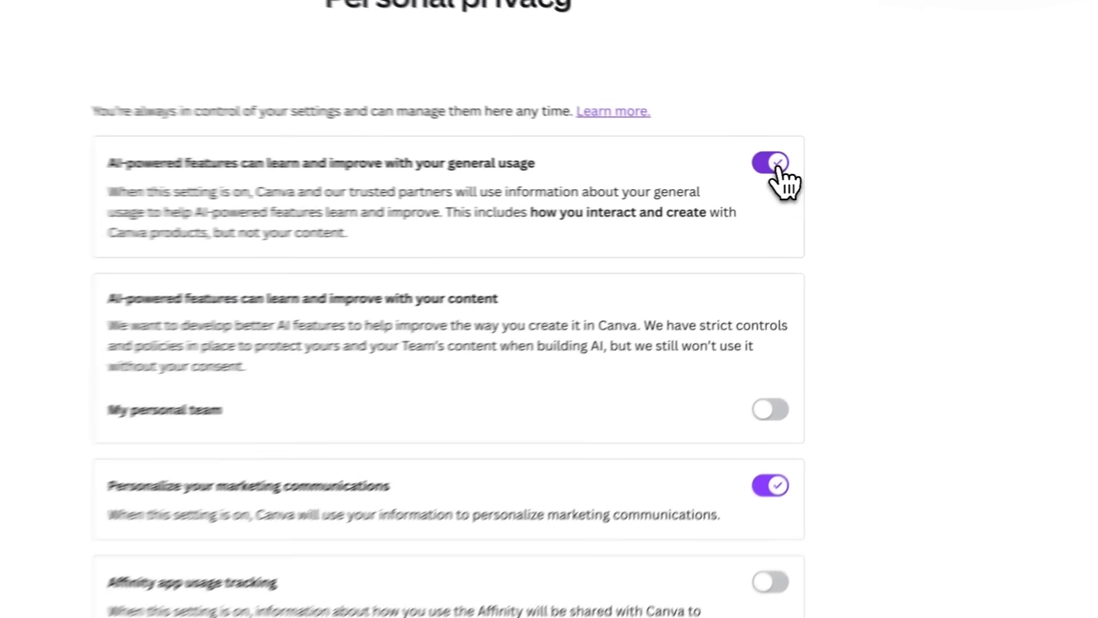
left_click(775, 162)
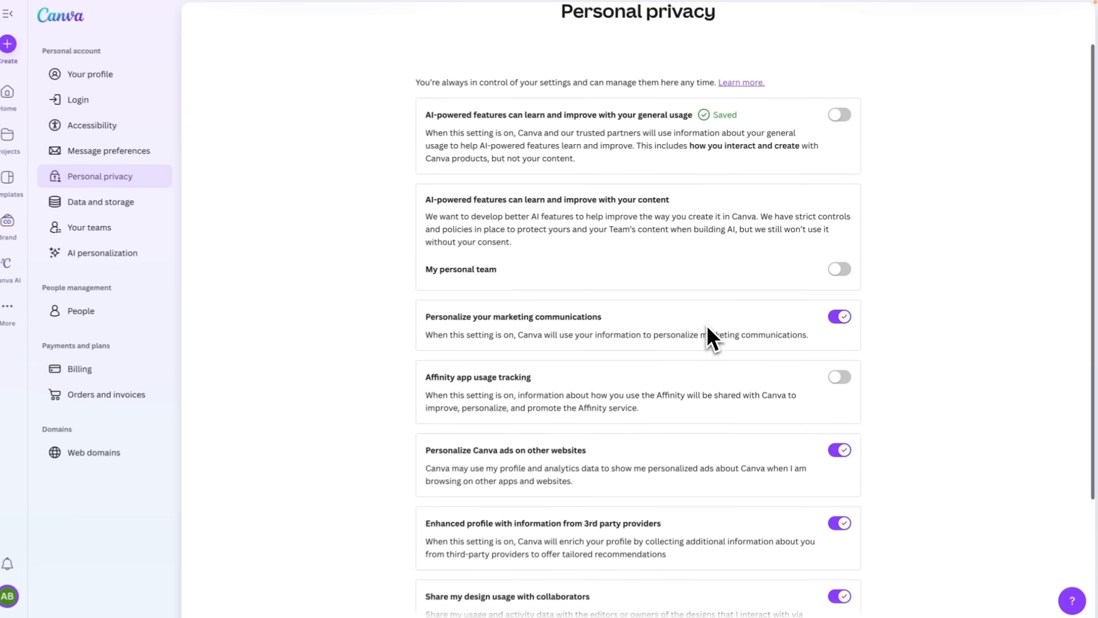
scroll("down", 3)
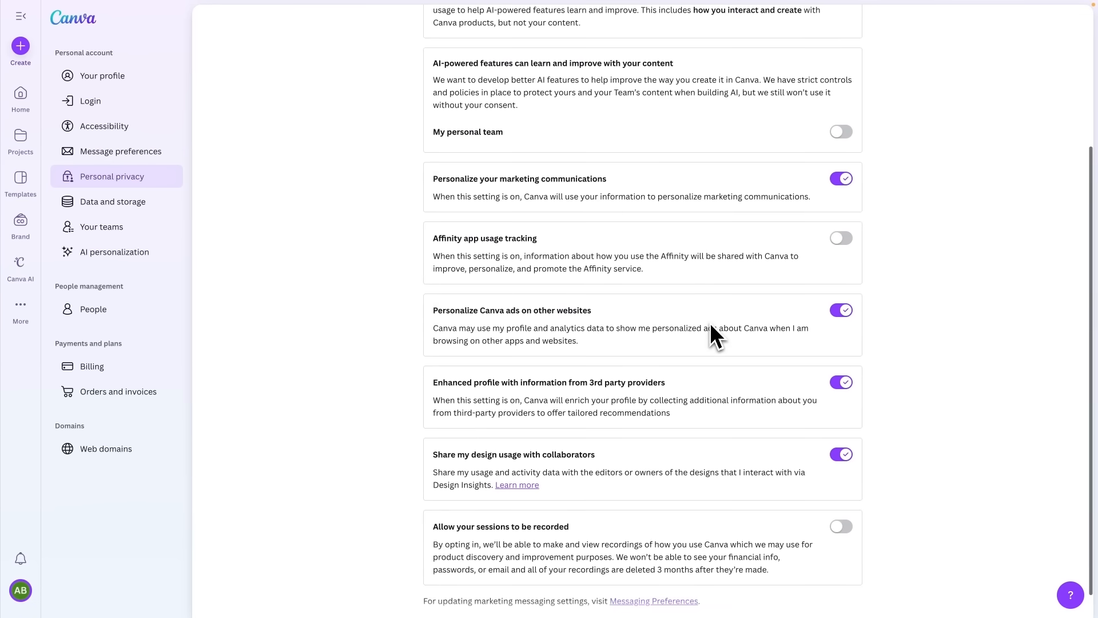
scroll("down", 3)
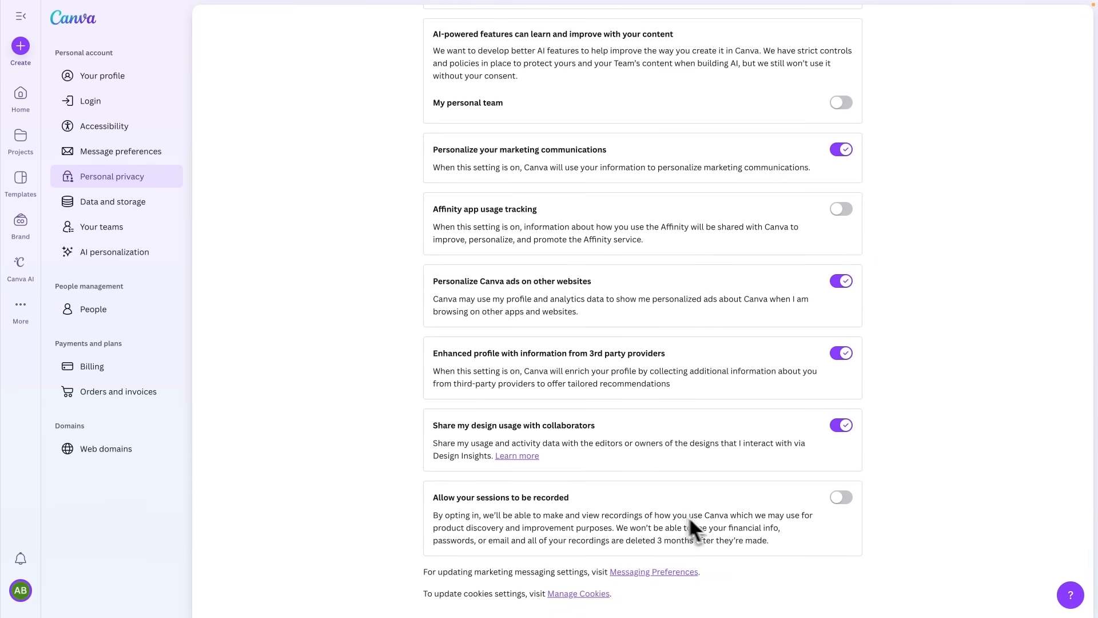
mouse_move(583, 384)
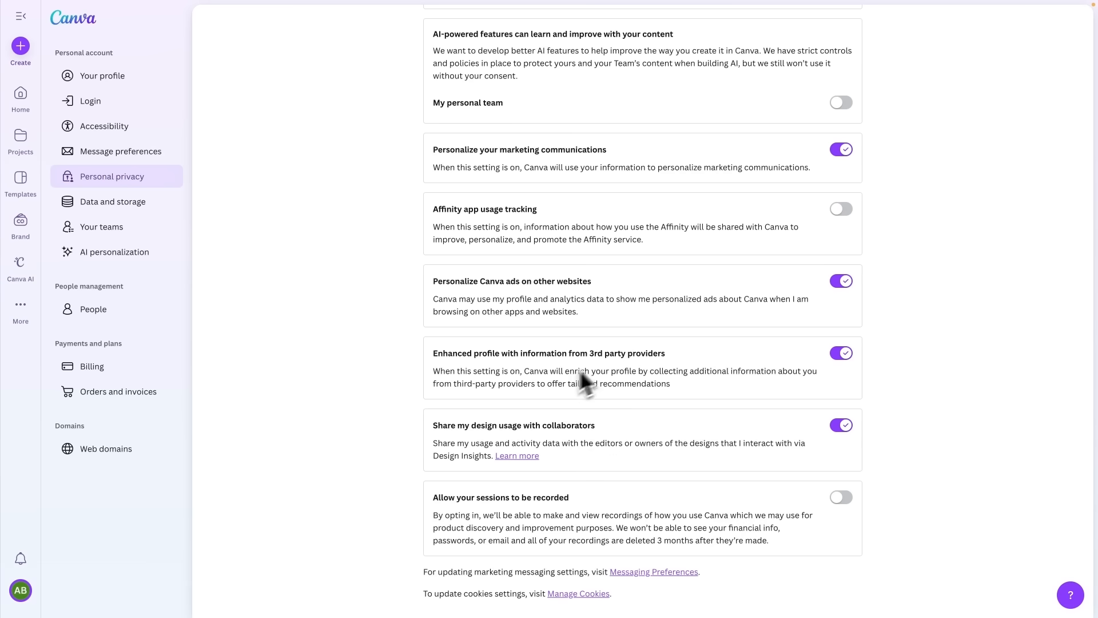
mouse_move(584, 389)
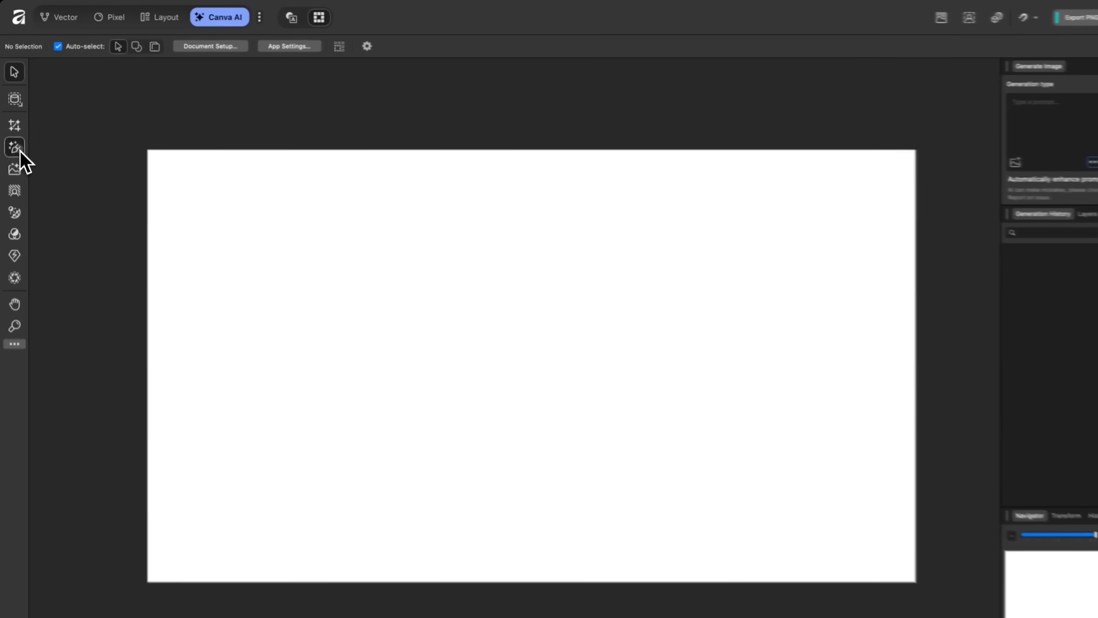
Step: Show the blank 1280×720 untitled document in the Pixel studio instead of Canva AI
left_click(14, 147)
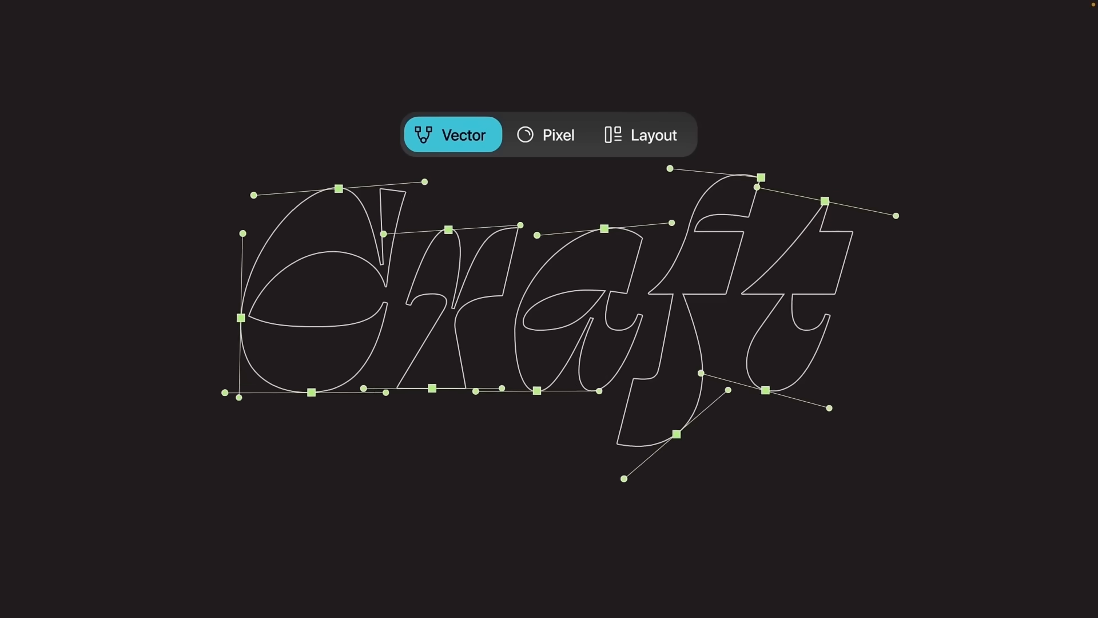
left_click(548, 134)
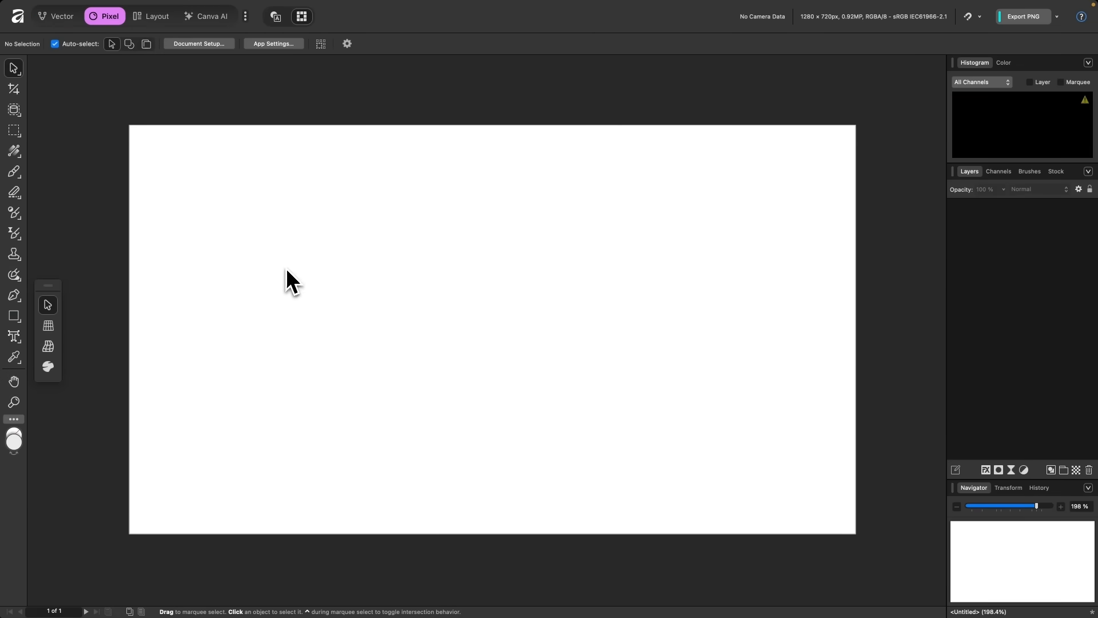
mouse_move(31, 46)
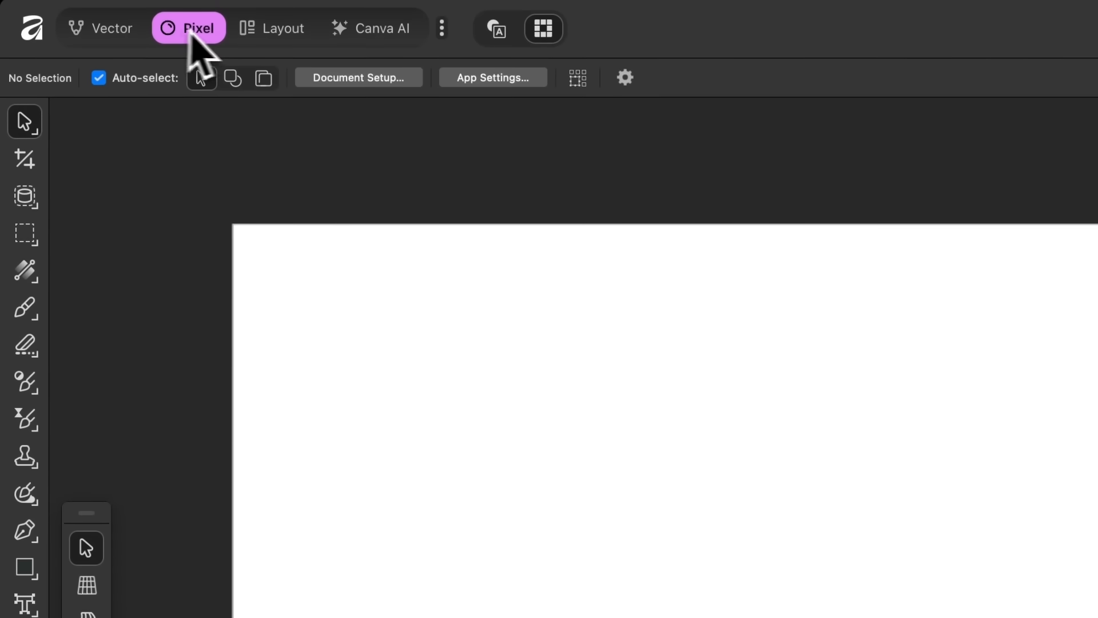
mouse_move(111, 28)
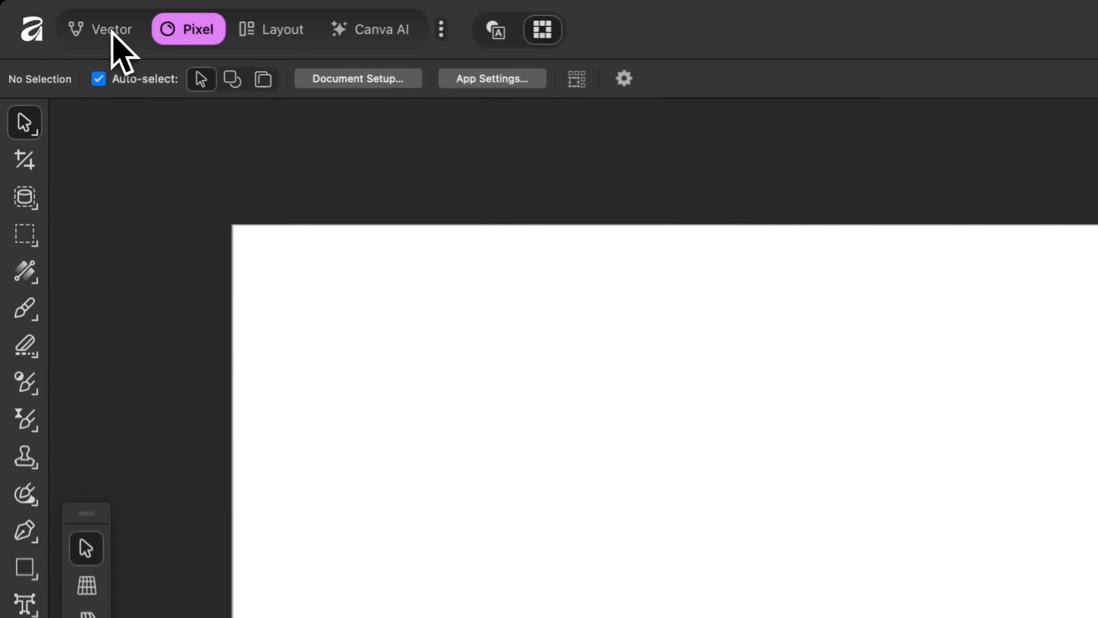
Step: Switch the document to Layout, then Vector, then back to the Layout studio
left_click(283, 28)
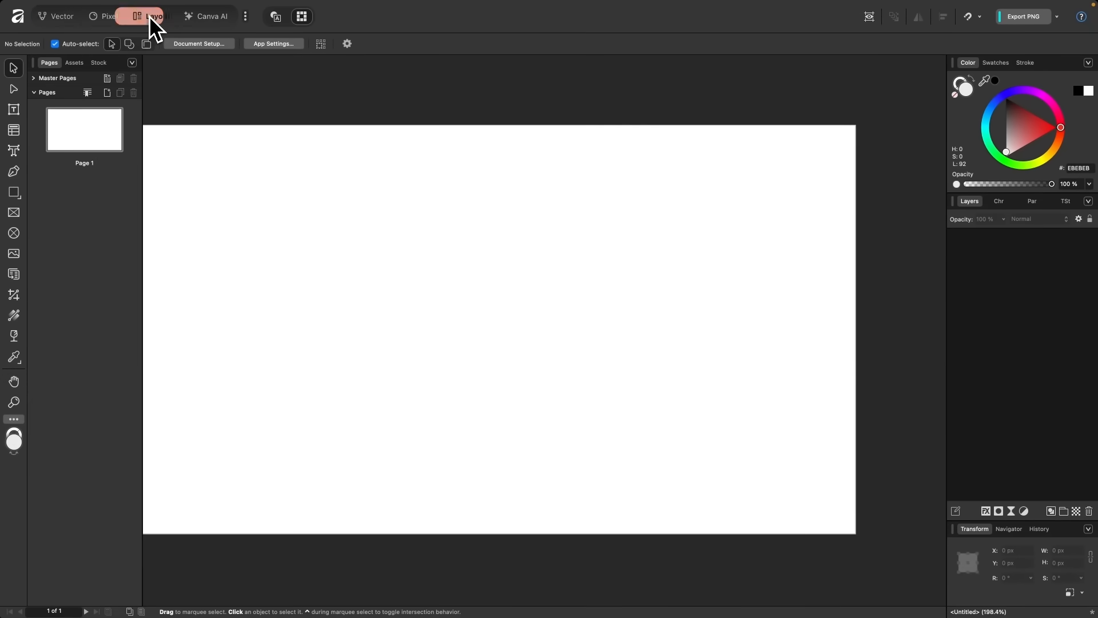
left_click(62, 16)
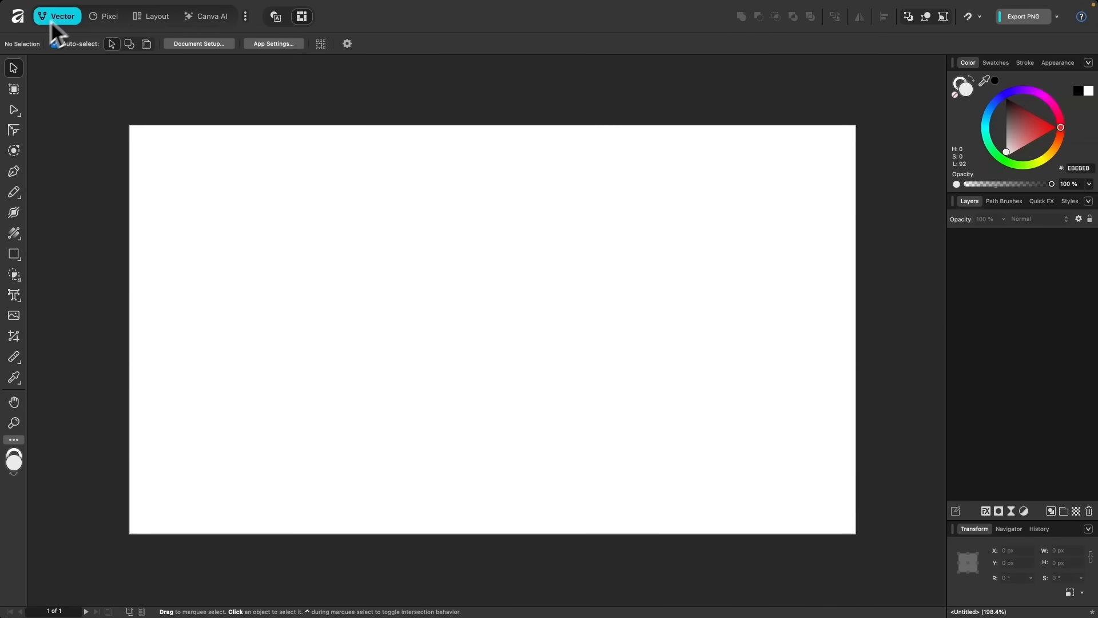
left_click(156, 16)
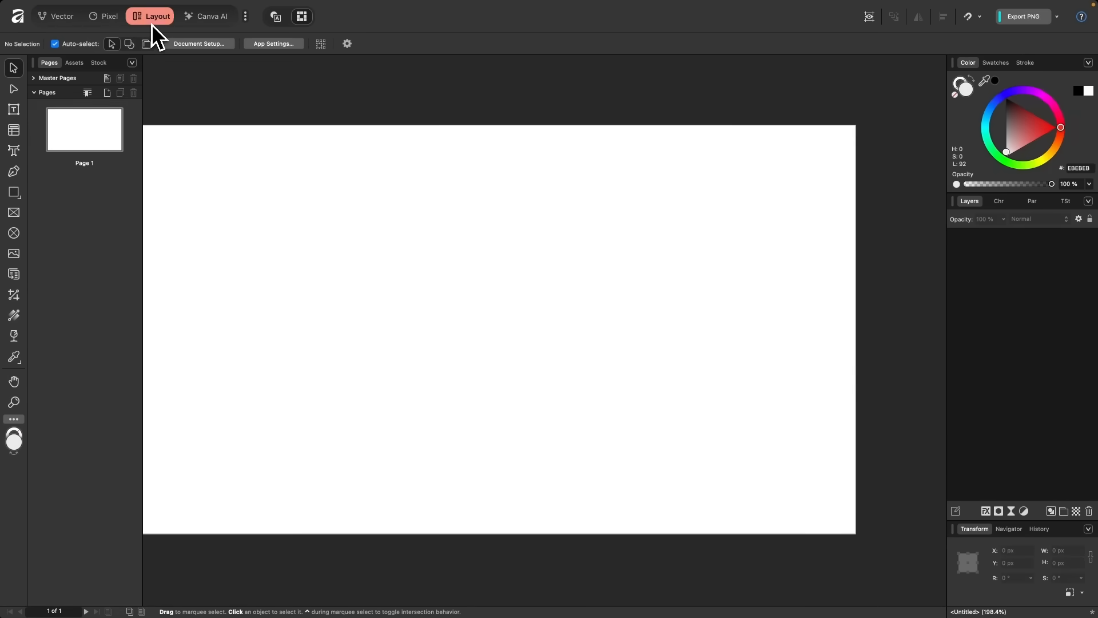
mouse_move(257, 364)
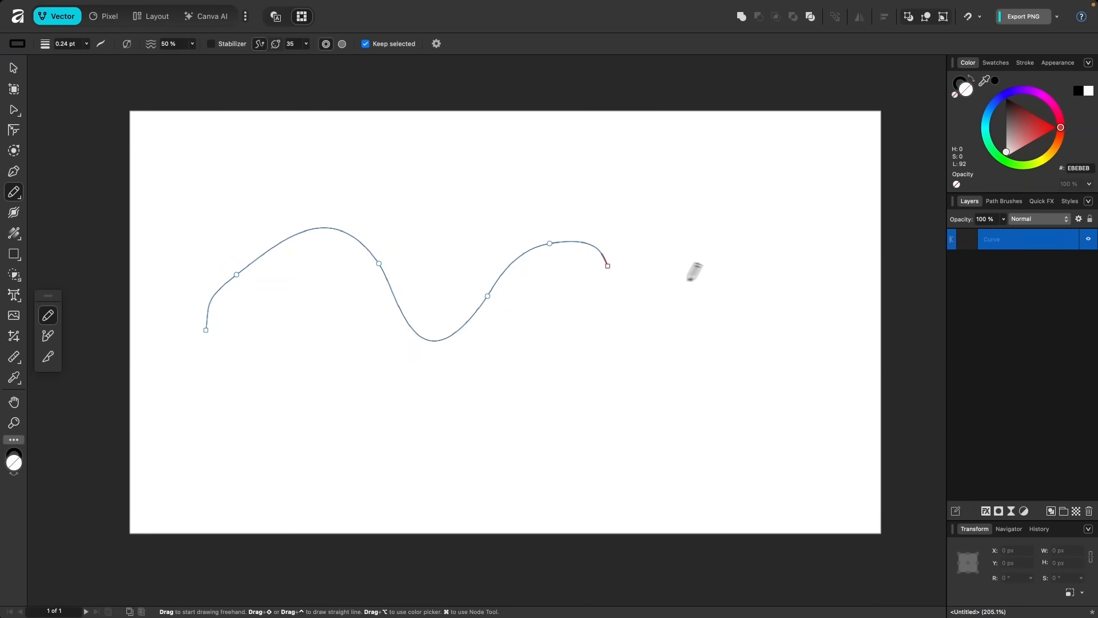
Step: Apply the Jungle, then Copper image path brushes to the wavy freehand curve
left_click(1002, 201)
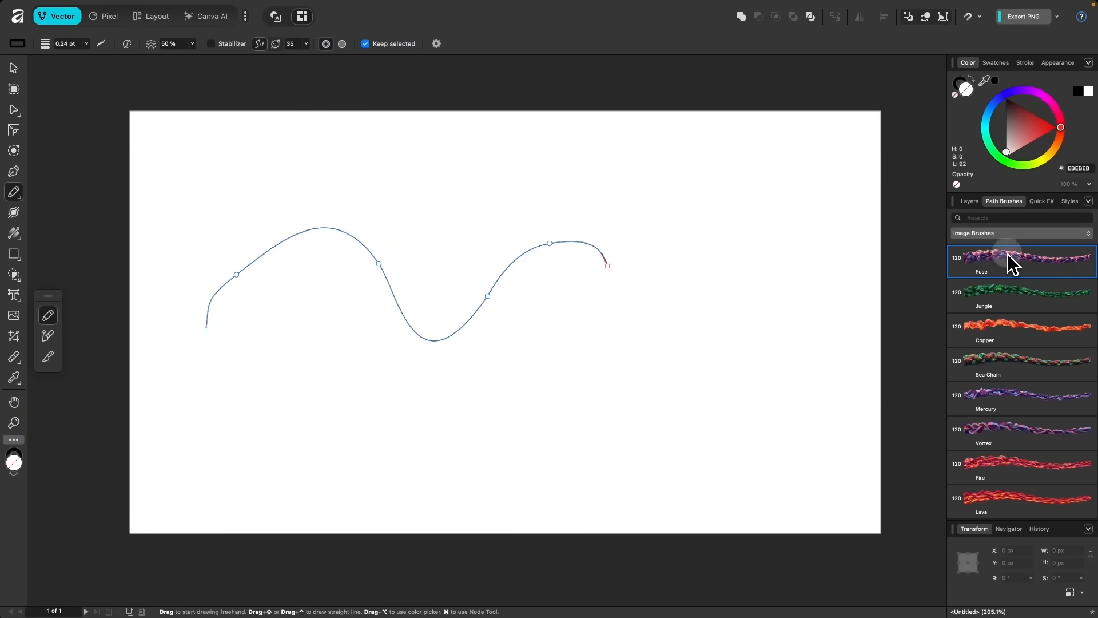
left_click(1019, 293)
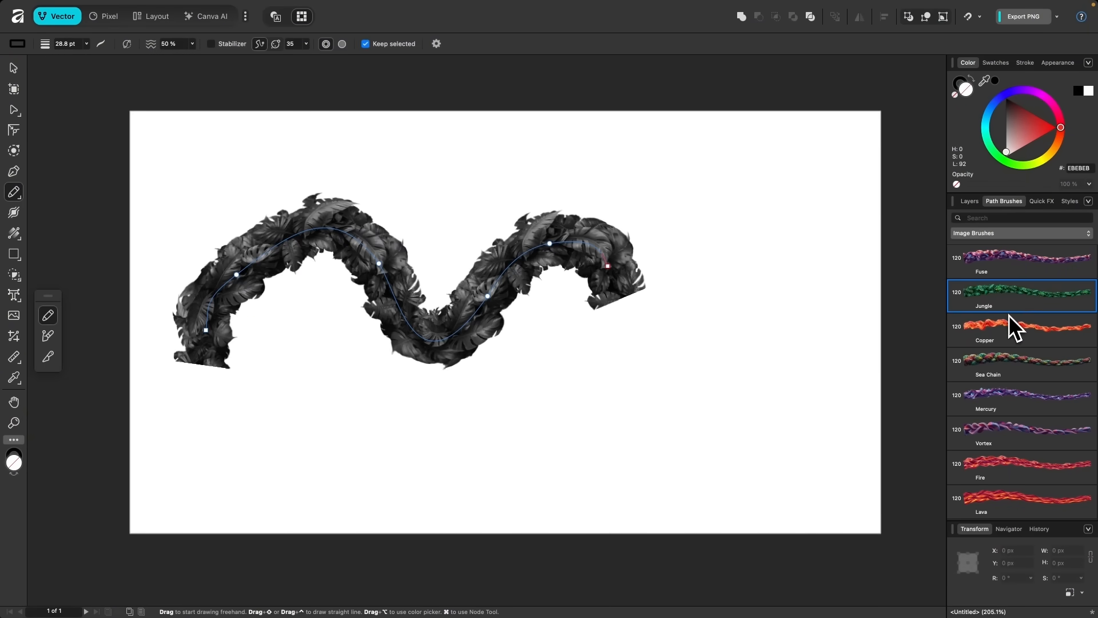
left_click(1019, 330)
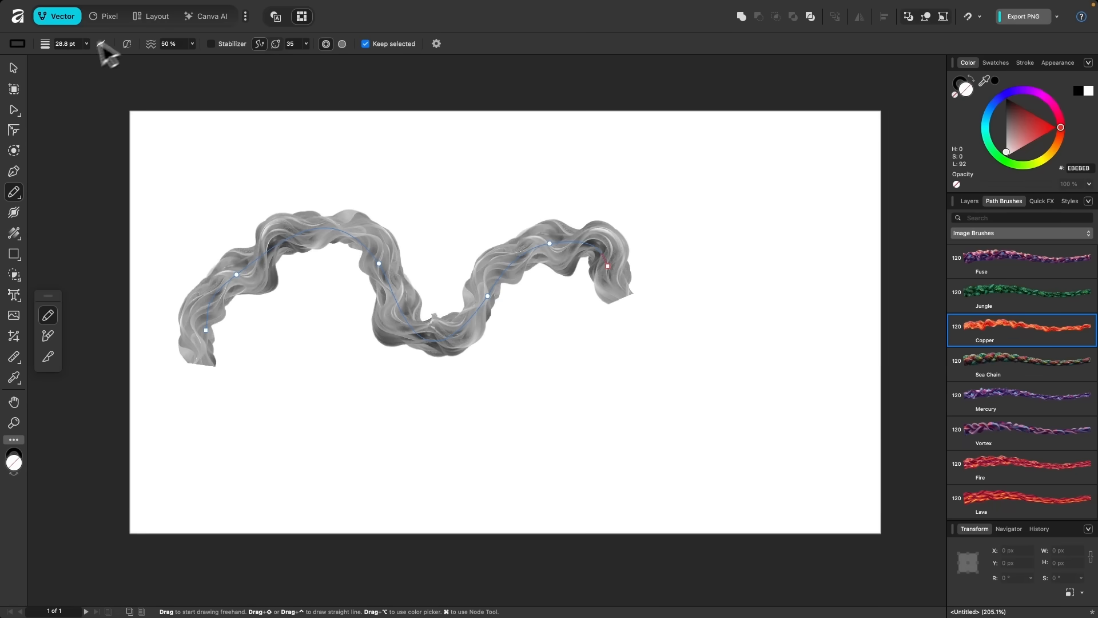
left_click(13, 110)
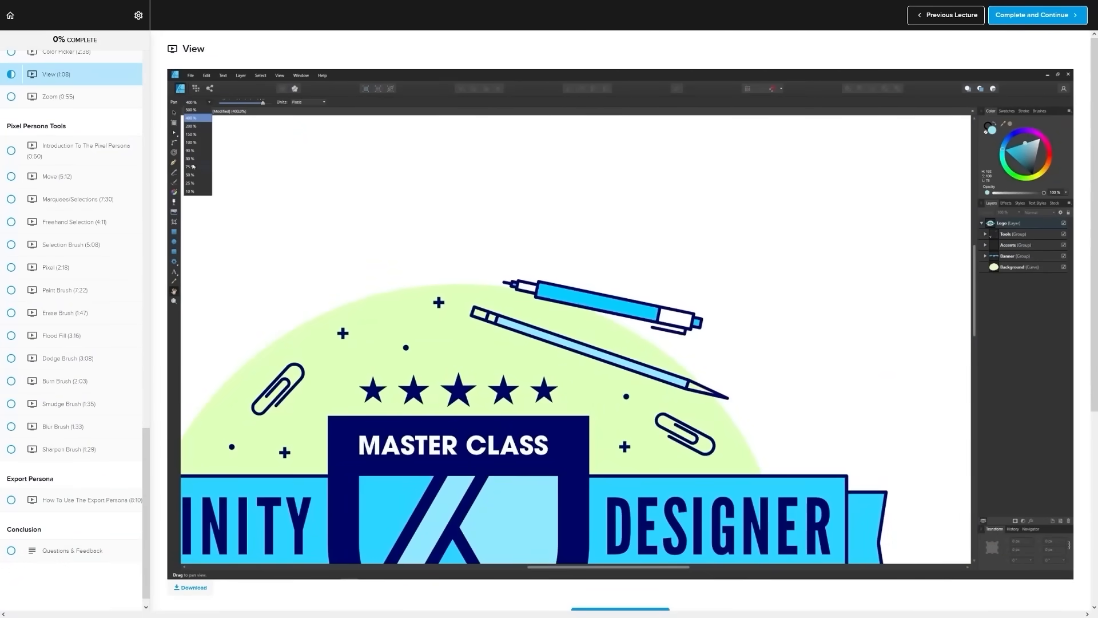
Step: Open an Inkscape course lecture and scroll down to its student Q&A and instructor replies
left_click(61, 74)
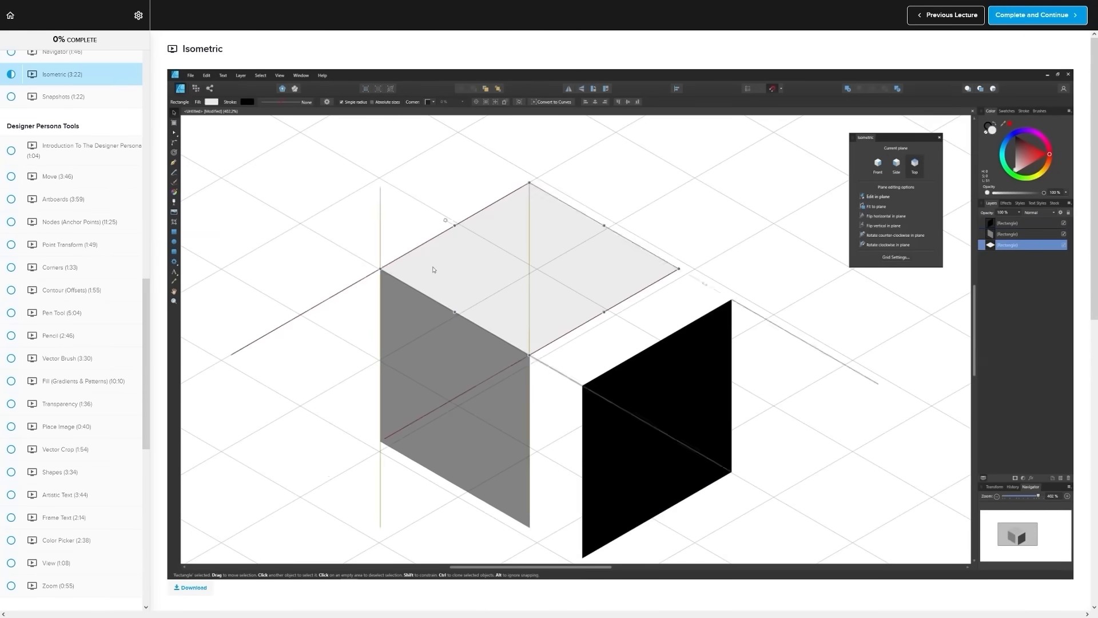
left_click(69, 87)
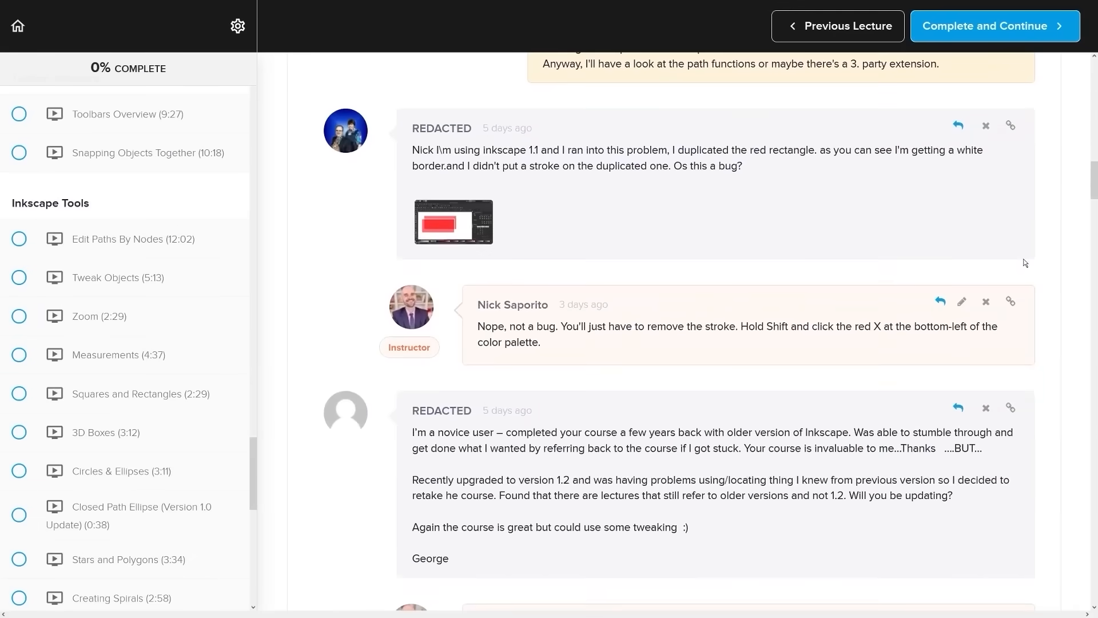
scroll("down", 3)
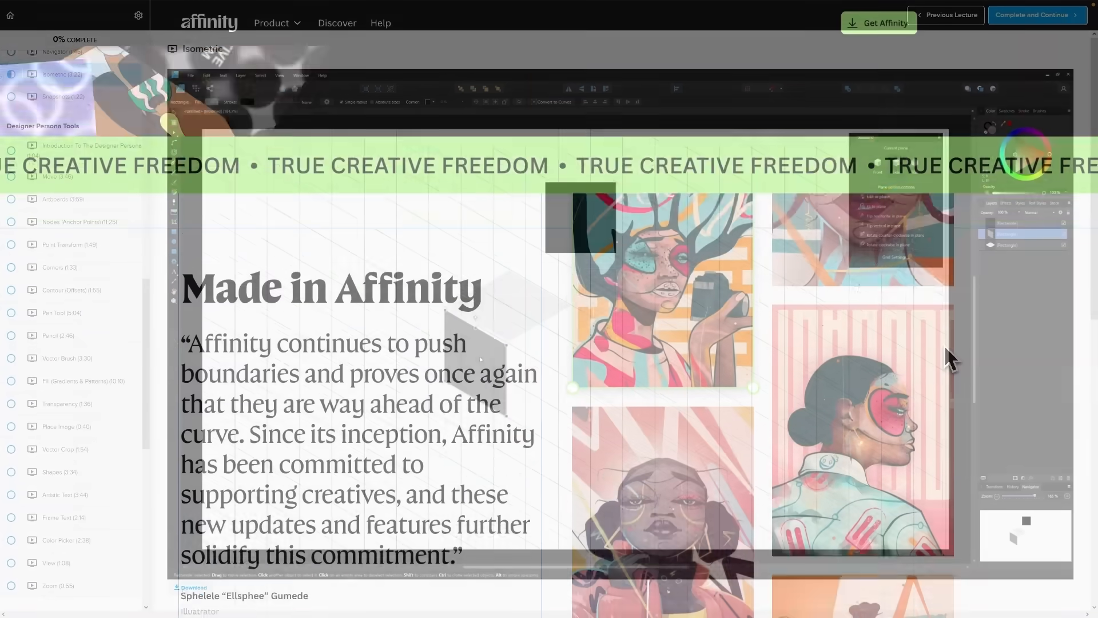
Step: Scroll the Affinity homepage through free use, Mac/Windows downloads and Canva AI features
scroll("down", 3)
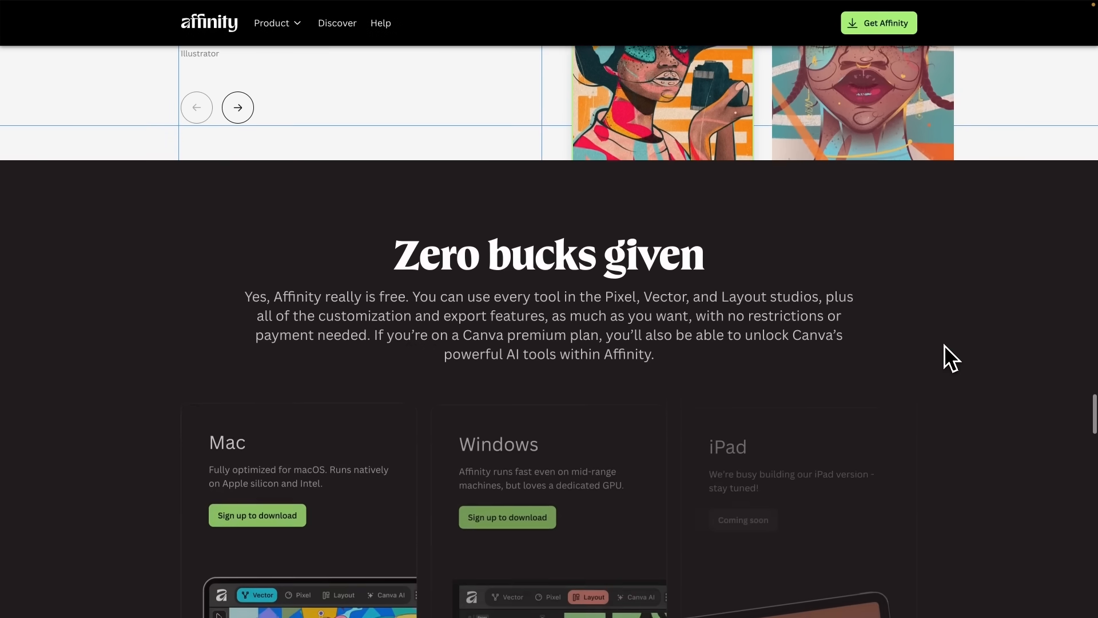
scroll("down", 3)
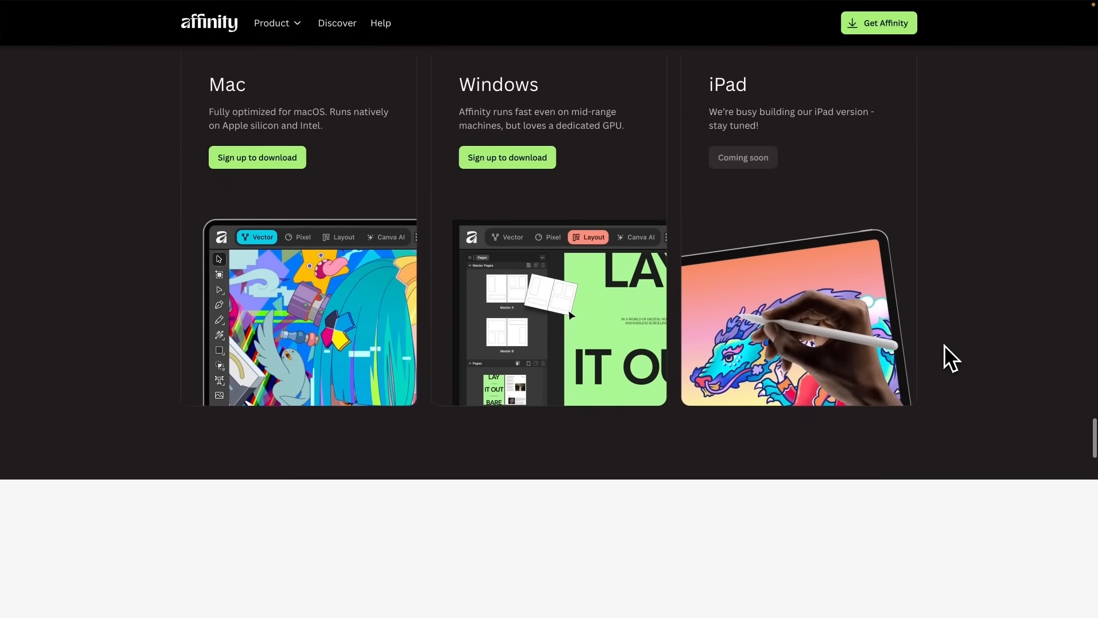
scroll("down", 3)
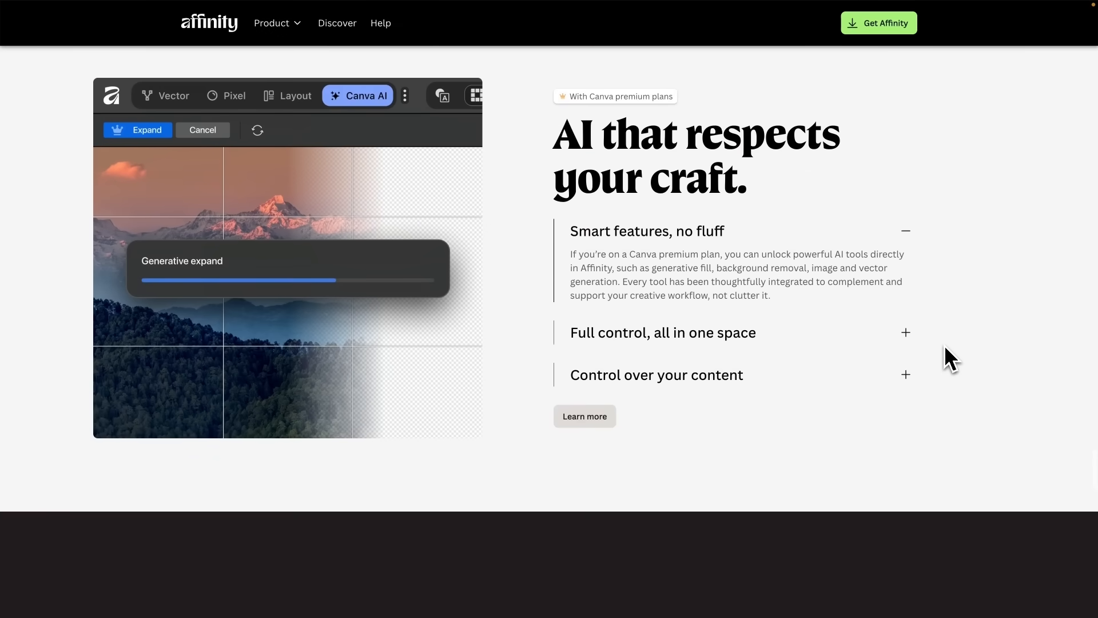
scroll("down", 3)
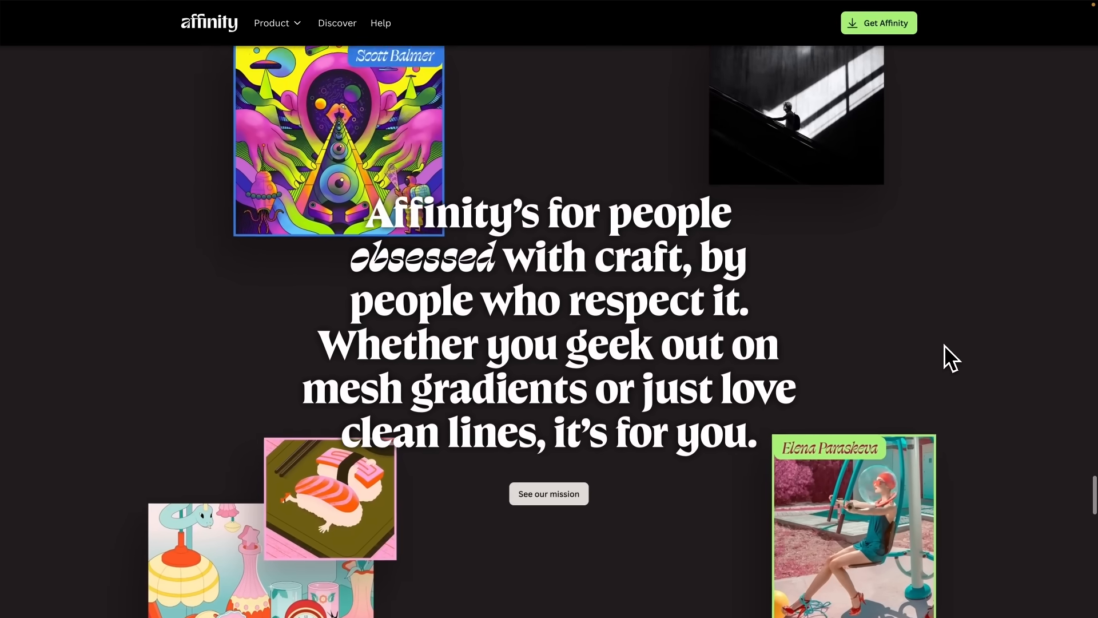